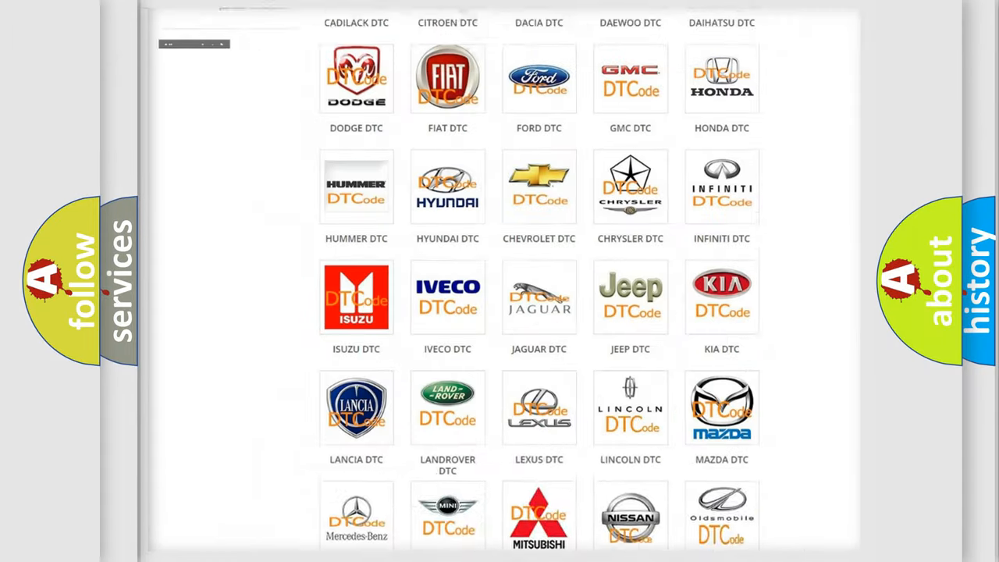
# Step: Navigate to the Lincoln DTC page listing its numeric and B-code airbag trouble code subcategories
pyautogui.scroll(3)
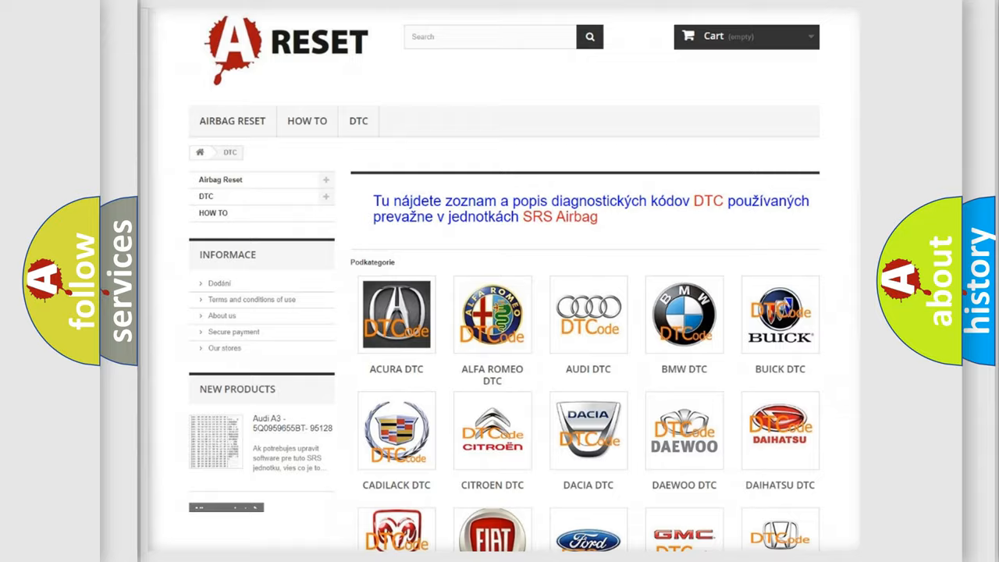
pyautogui.scroll(-3)
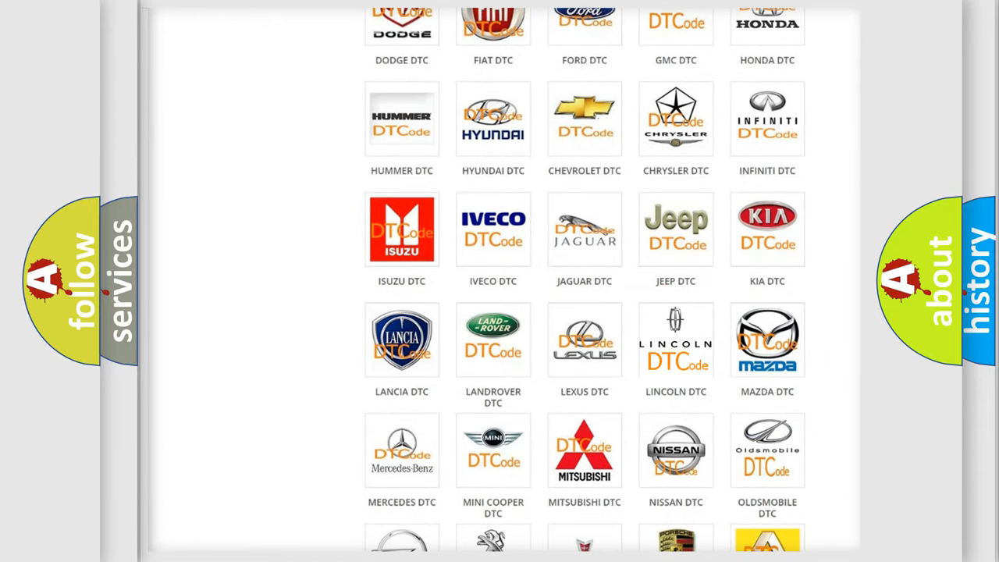
pyautogui.click(675, 340)
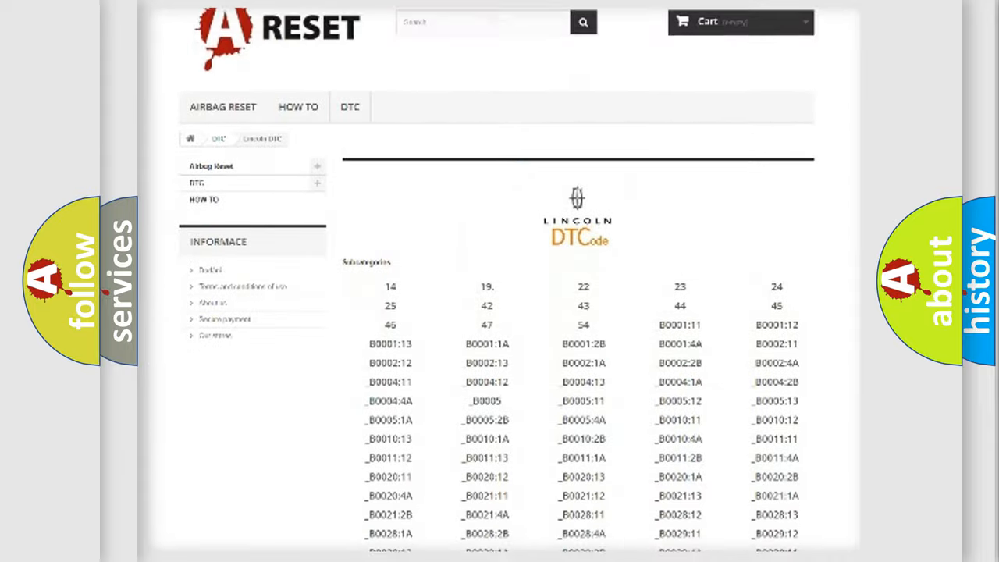
pyautogui.scroll(-3)
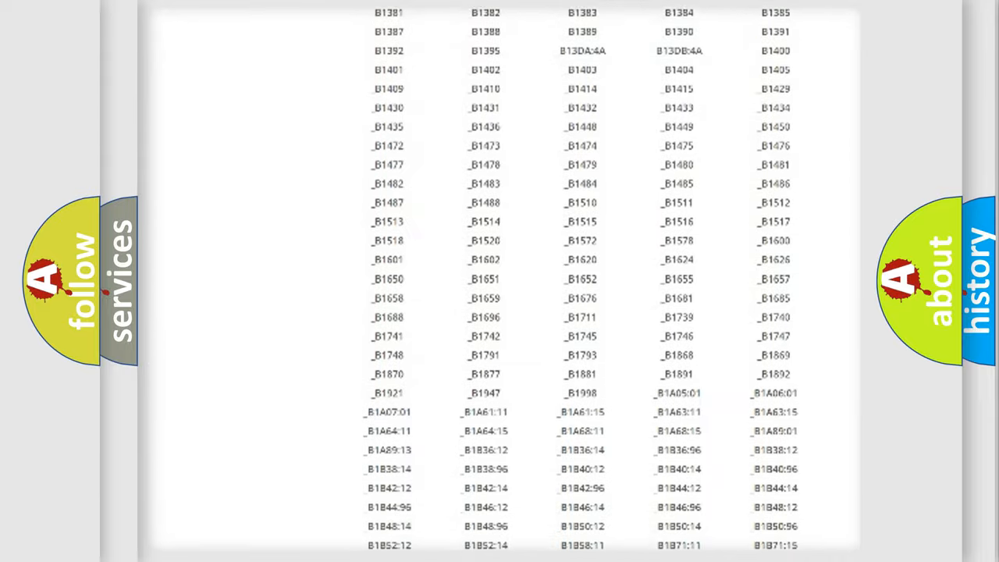
pyautogui.scroll(3)
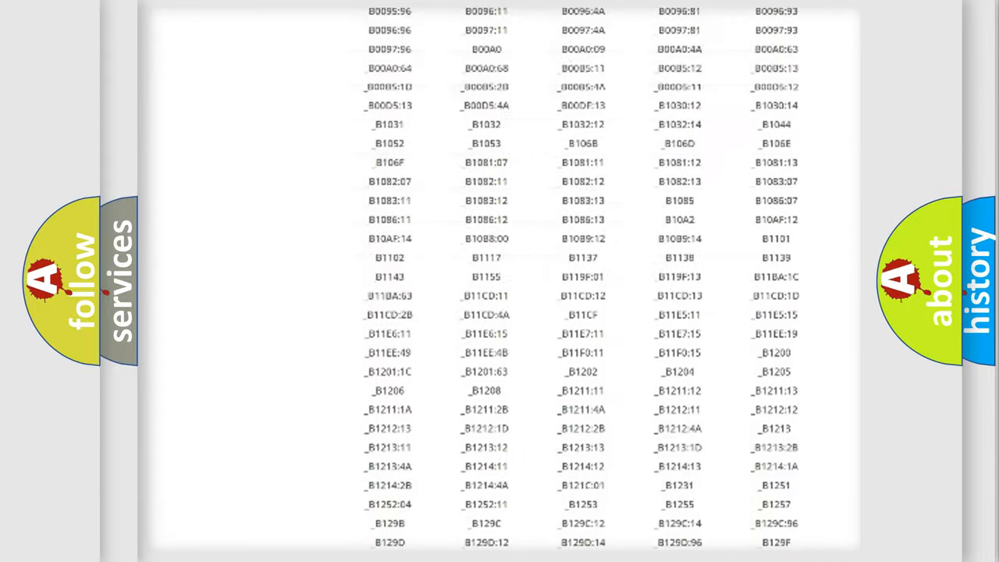
pyautogui.scroll(3)
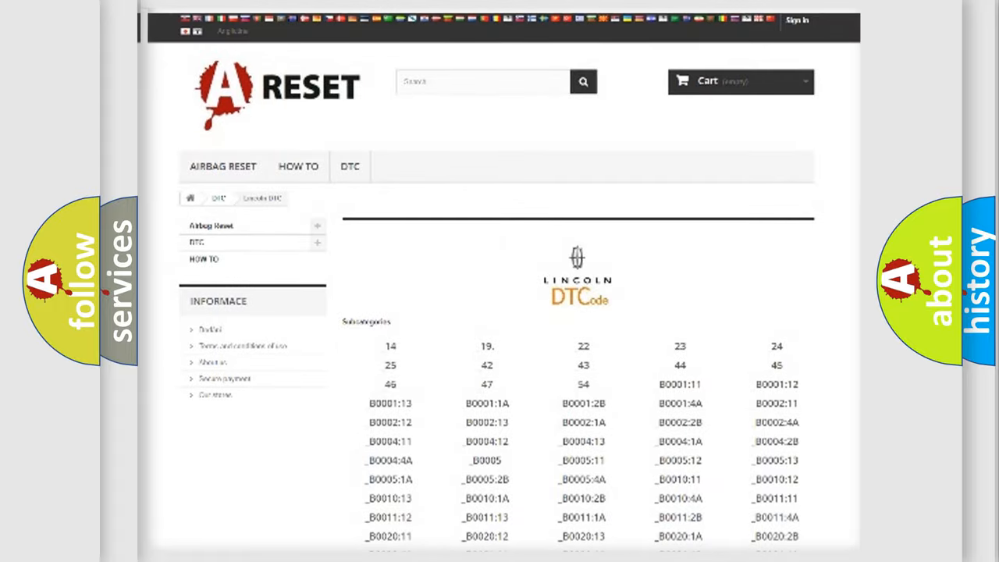